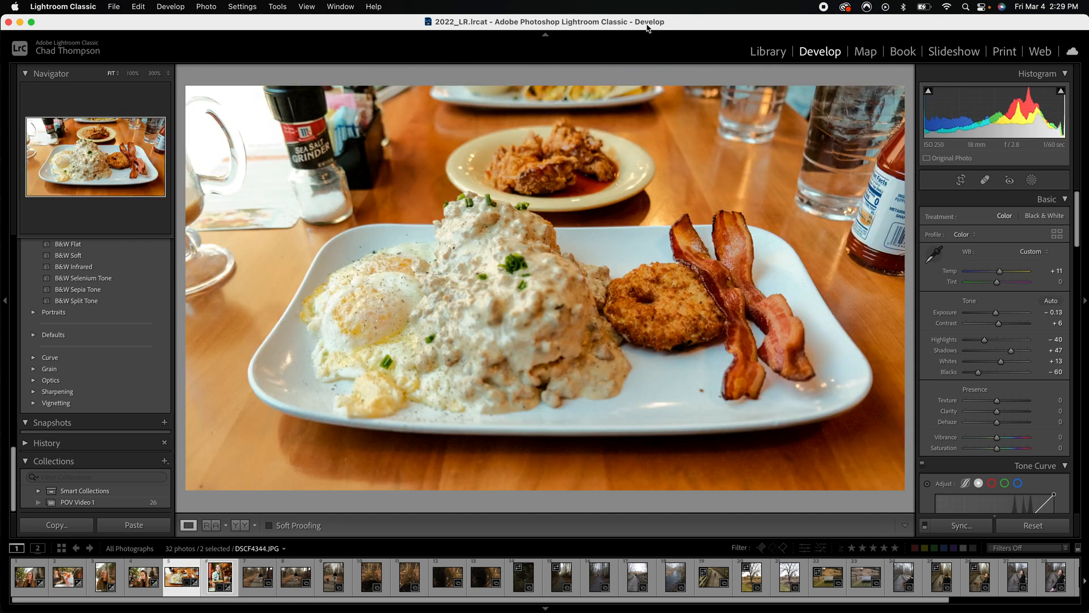
mouse_move(218, 556)
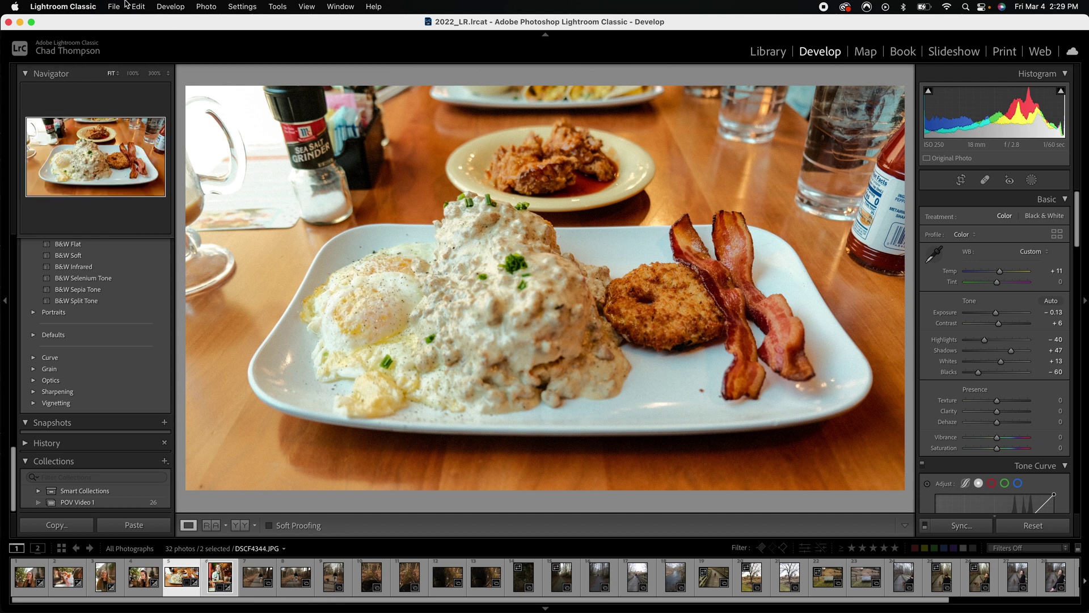
- Bring up File > Export for the two selected photos and collapse the File Naming section
left_click(114, 6)
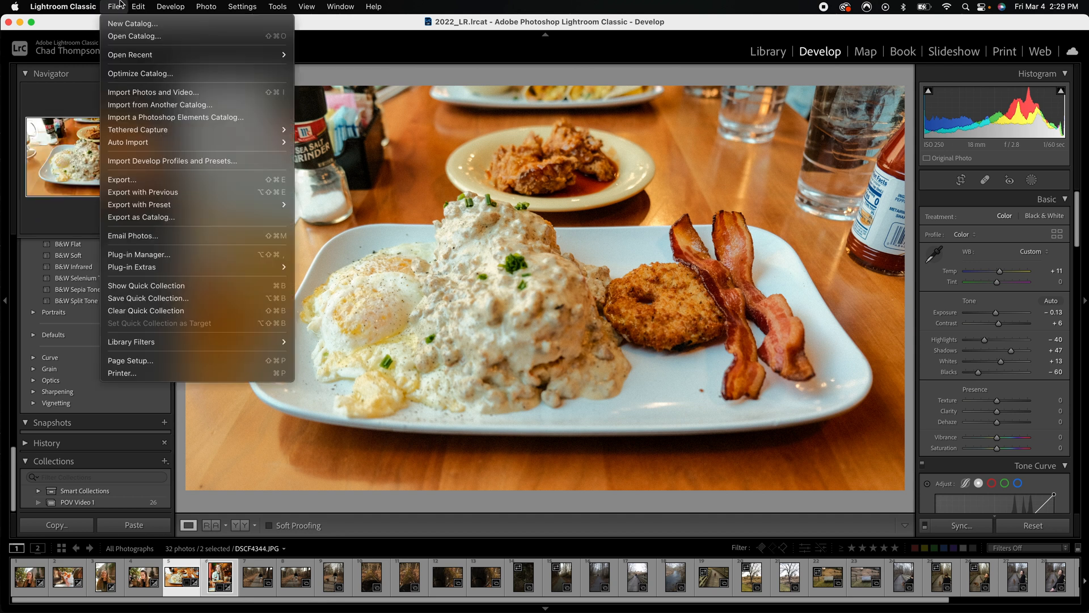
mouse_move(121, 180)
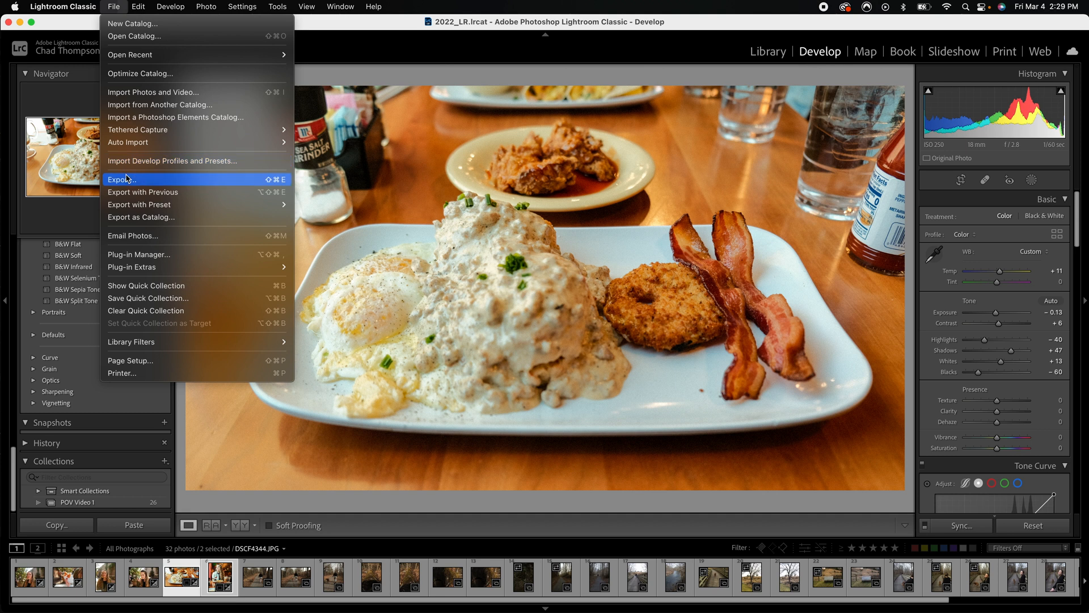
left_click(121, 179)
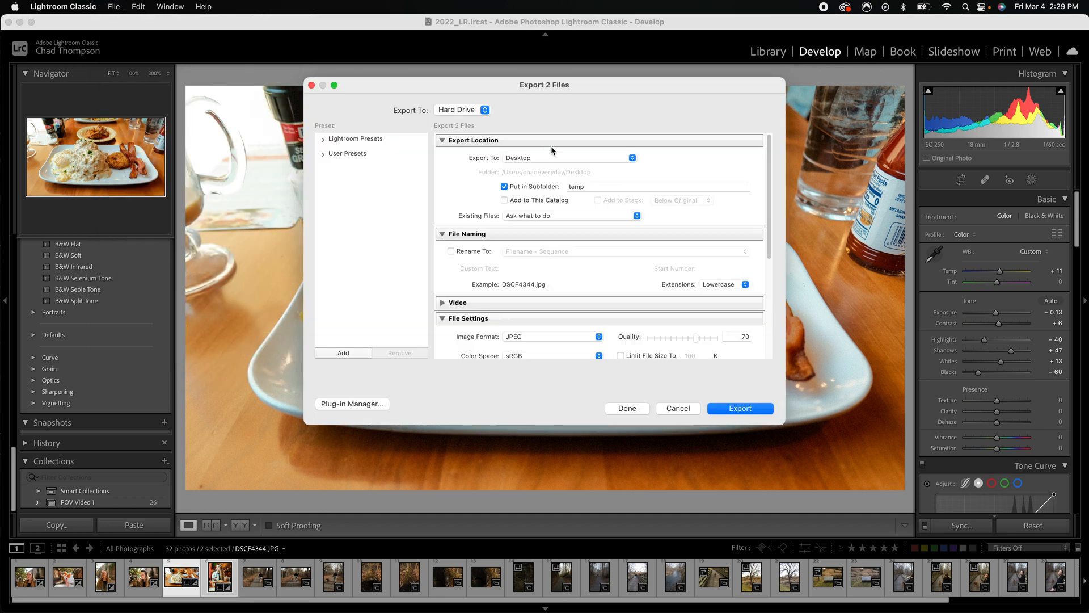
mouse_move(479, 154)
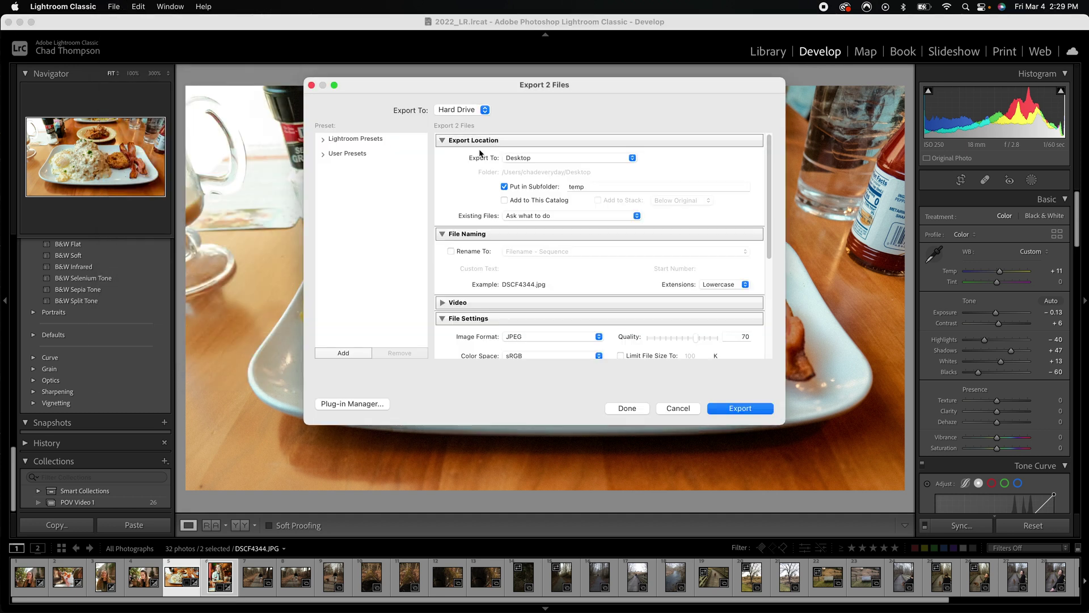
mouse_move(493, 157)
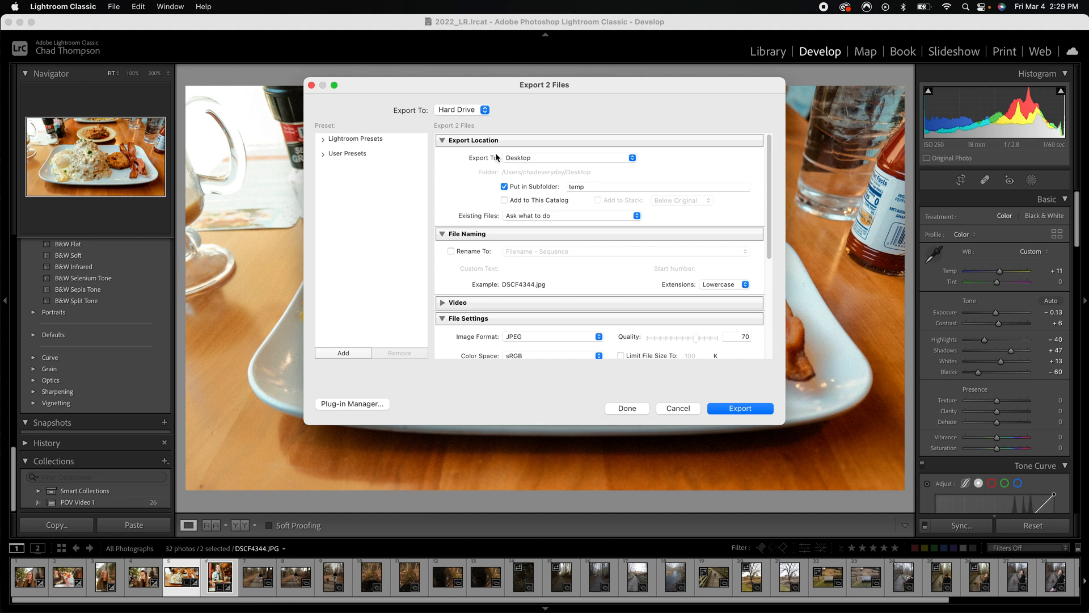
mouse_move(547, 198)
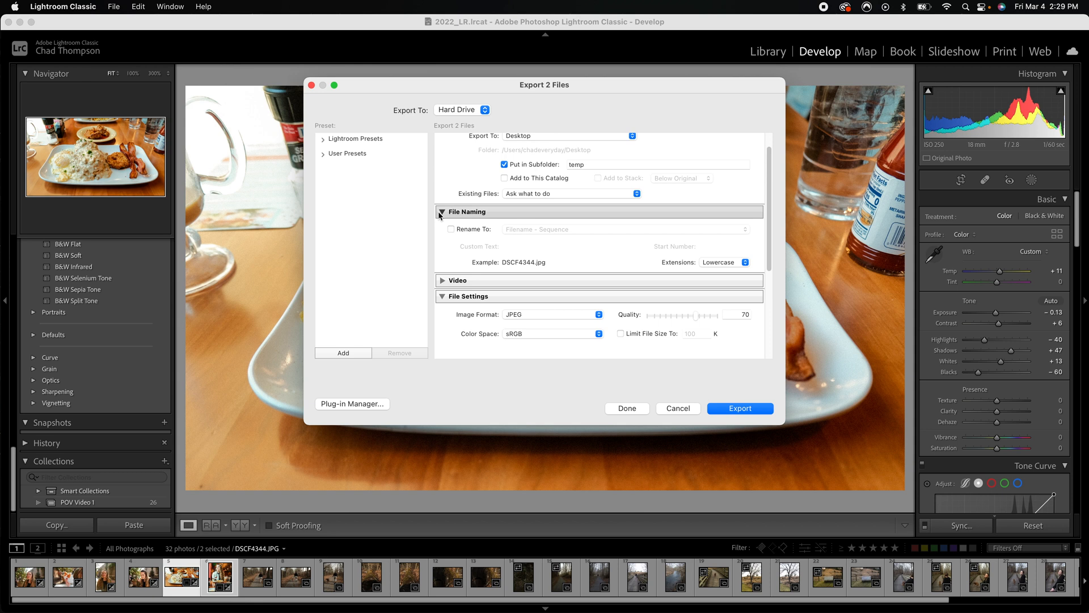
left_click(442, 212)
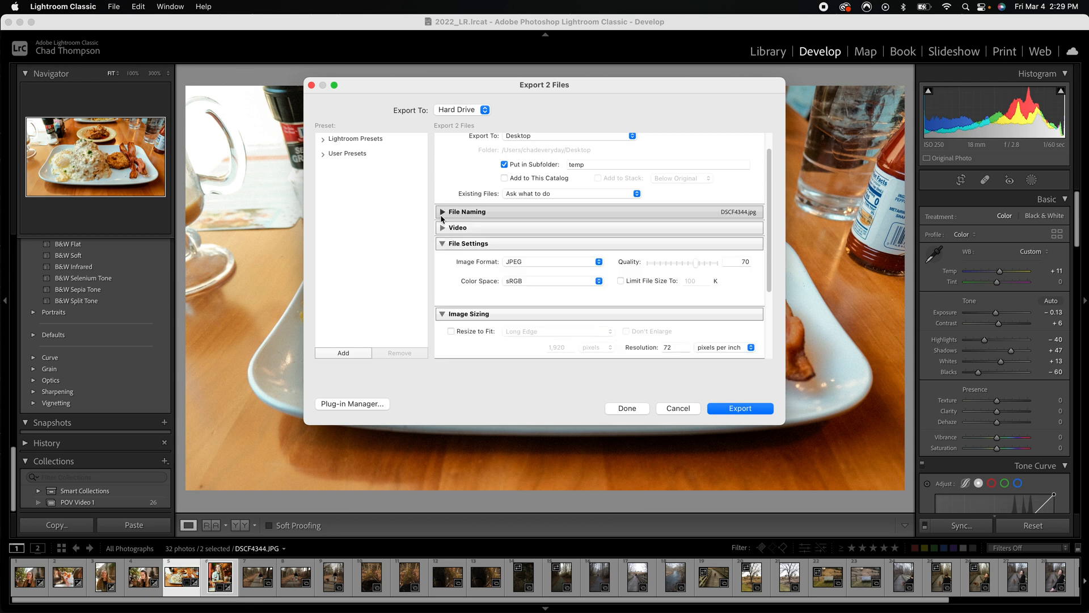
scroll("down", 3)
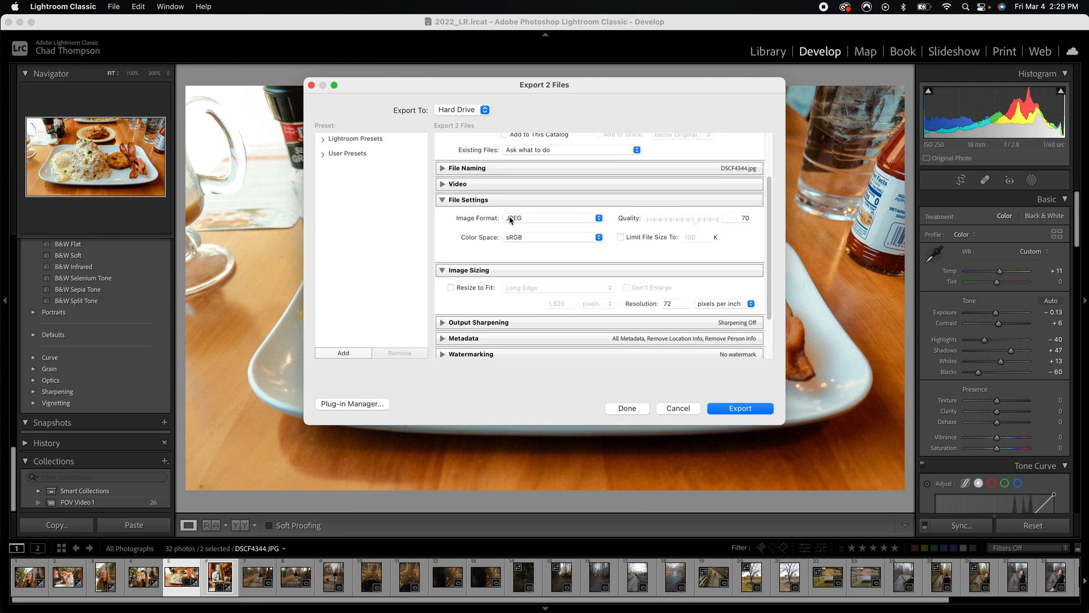
mouse_move(536, 224)
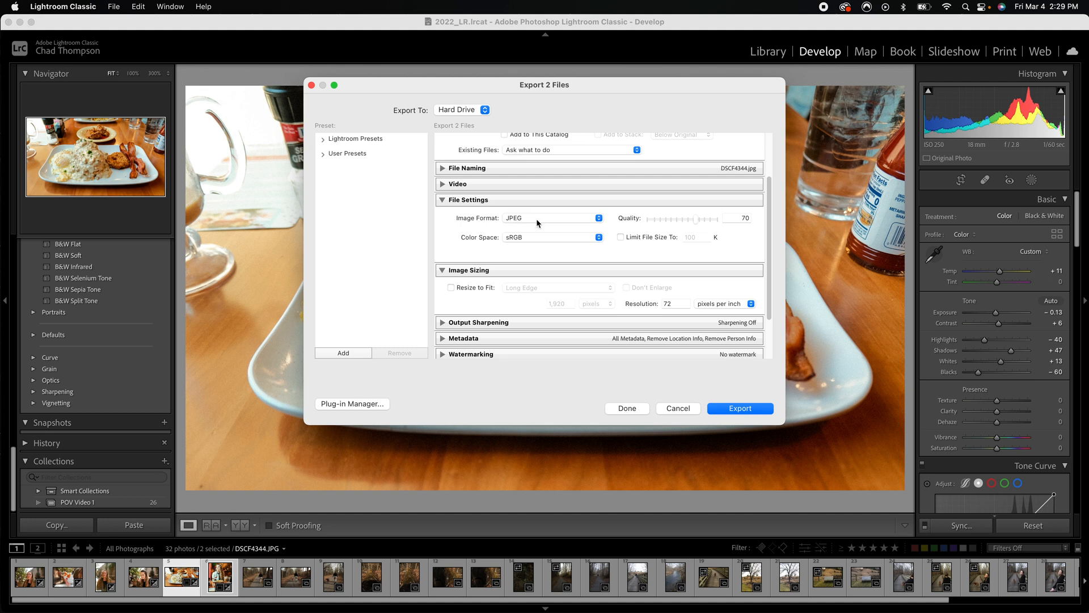
mouse_move(561, 226)
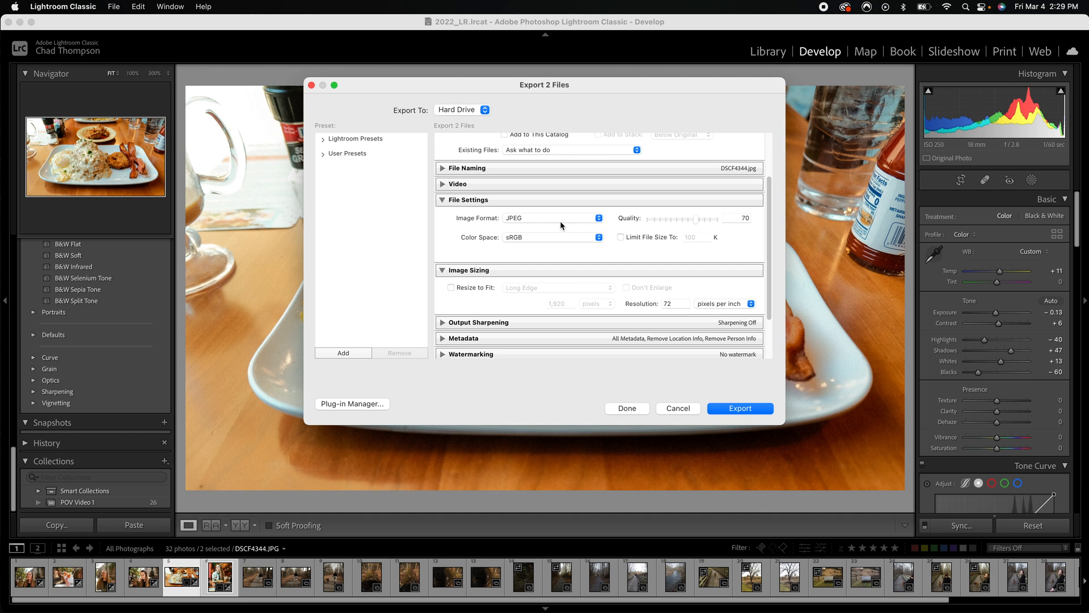
mouse_move(731, 217)
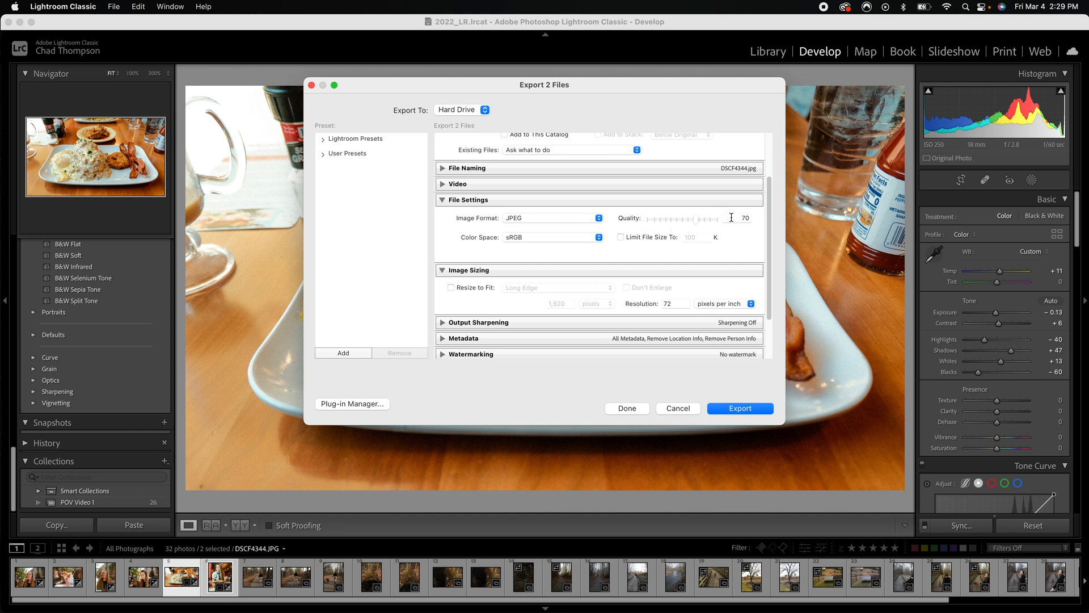
mouse_move(493, 263)
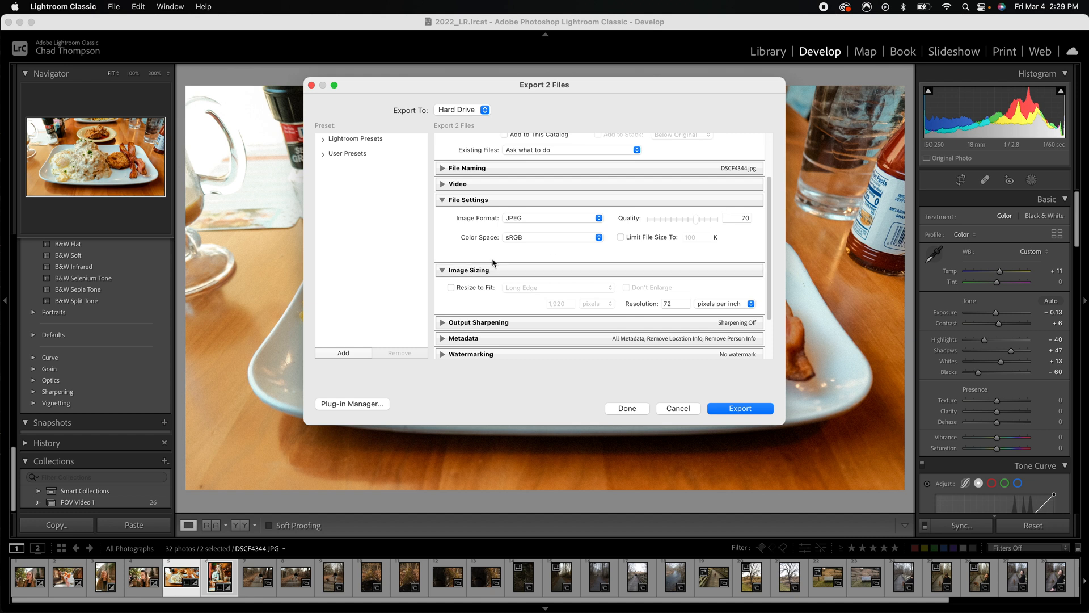
mouse_move(527, 241)
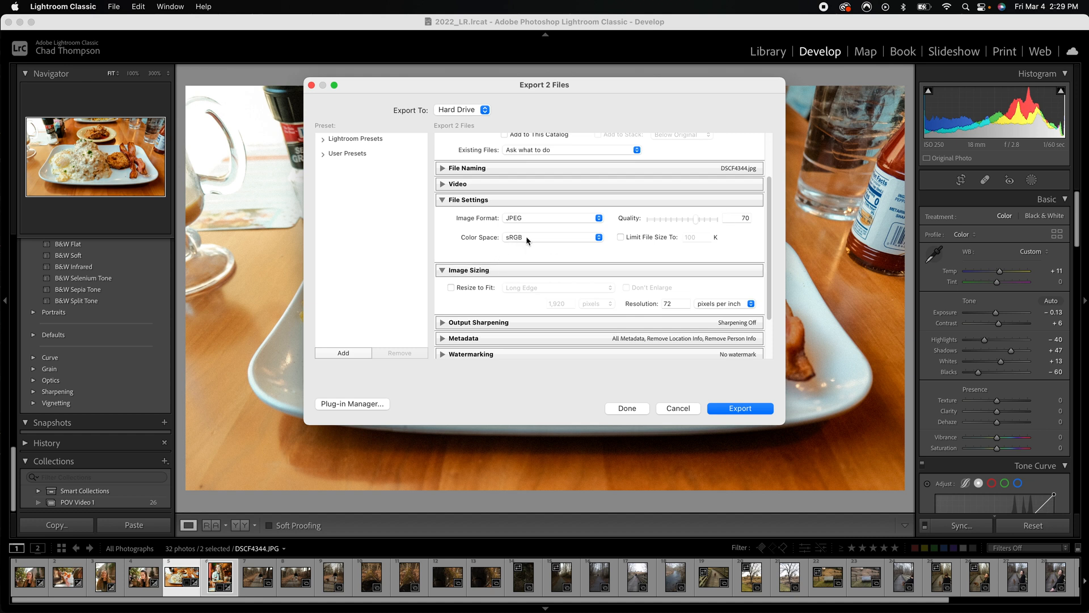
mouse_move(643, 239)
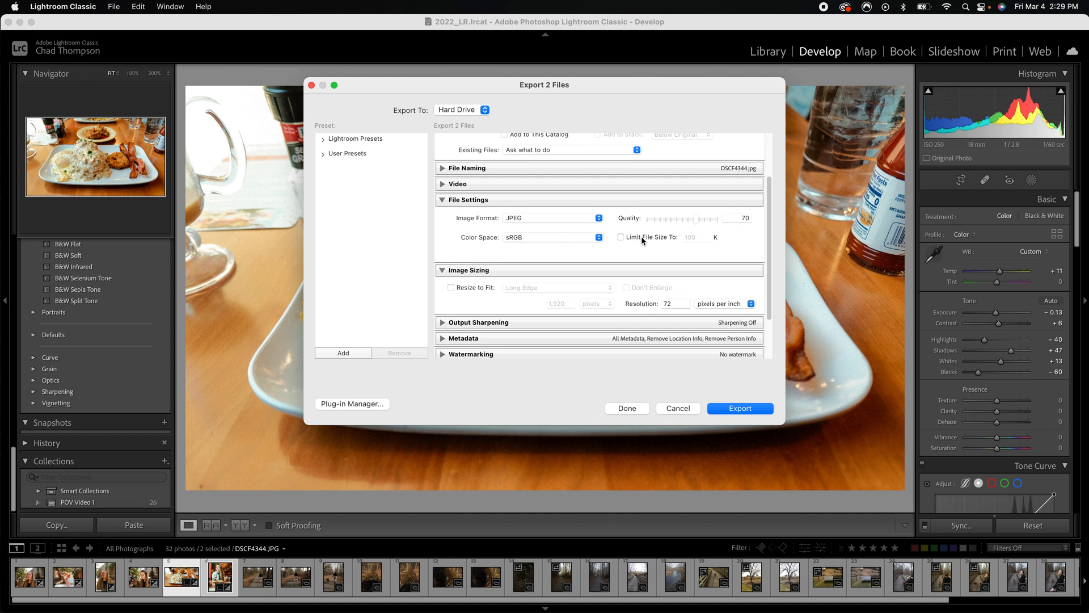
mouse_move(656, 237)
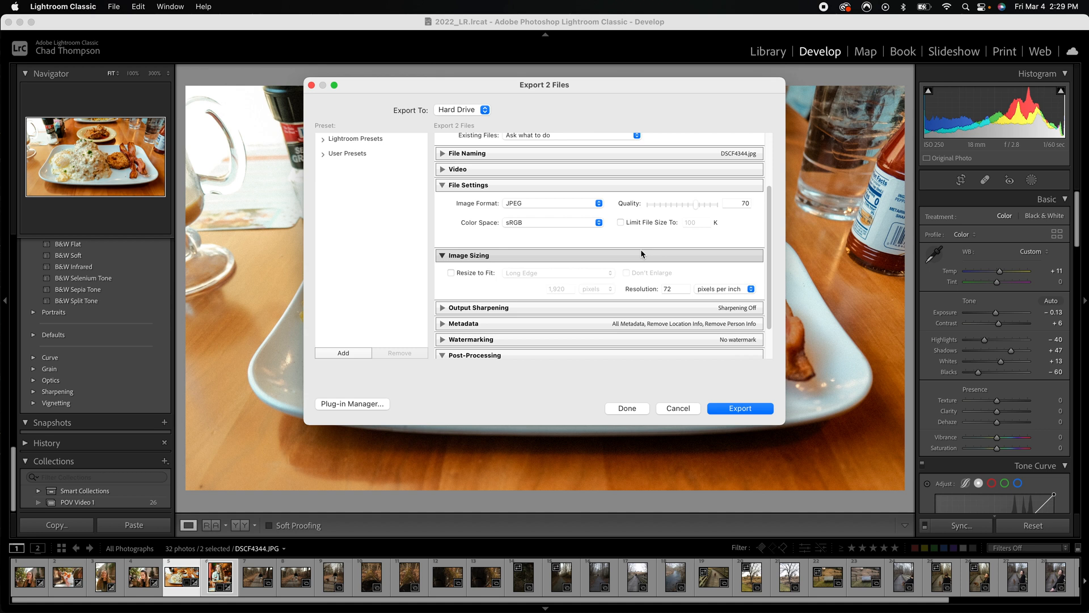
- In Image Sizing, enable Resize to Fit with Long Edge at 1,920 pixels
scroll("down", 3)
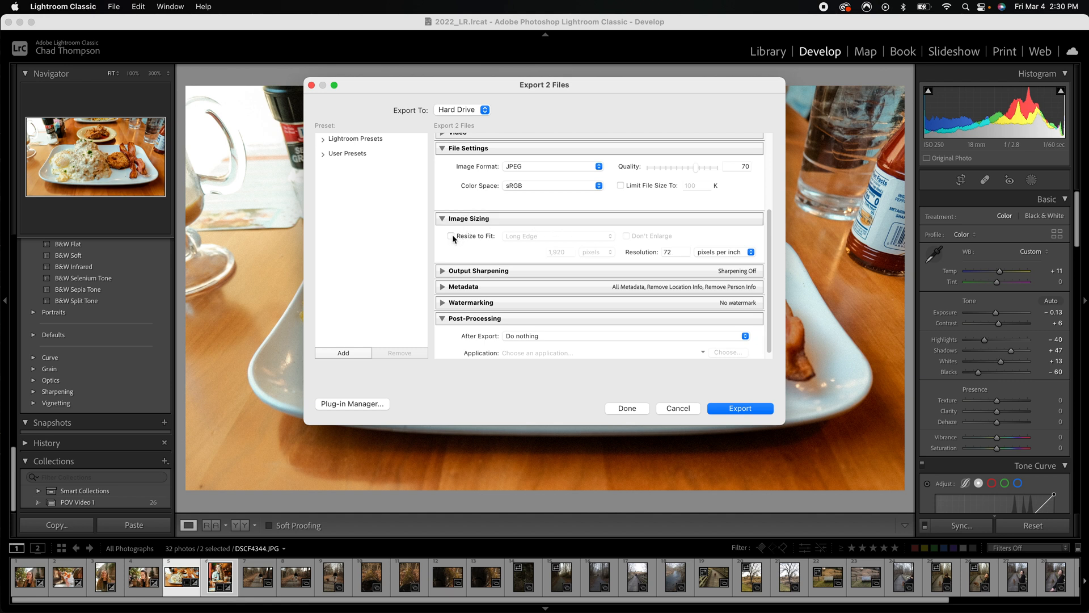
left_click(451, 236)
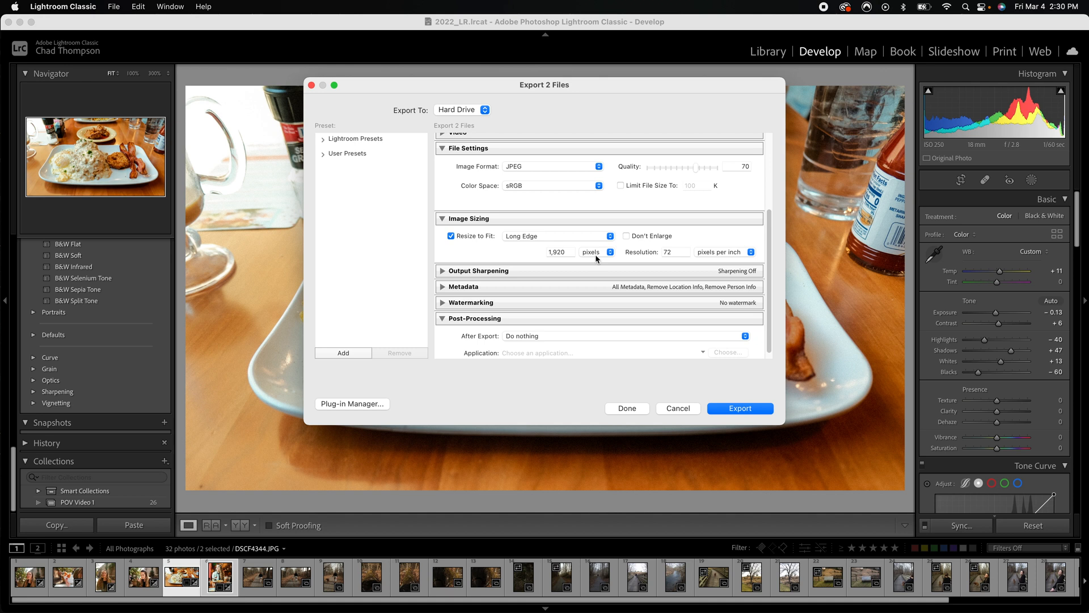
mouse_move(676, 391)
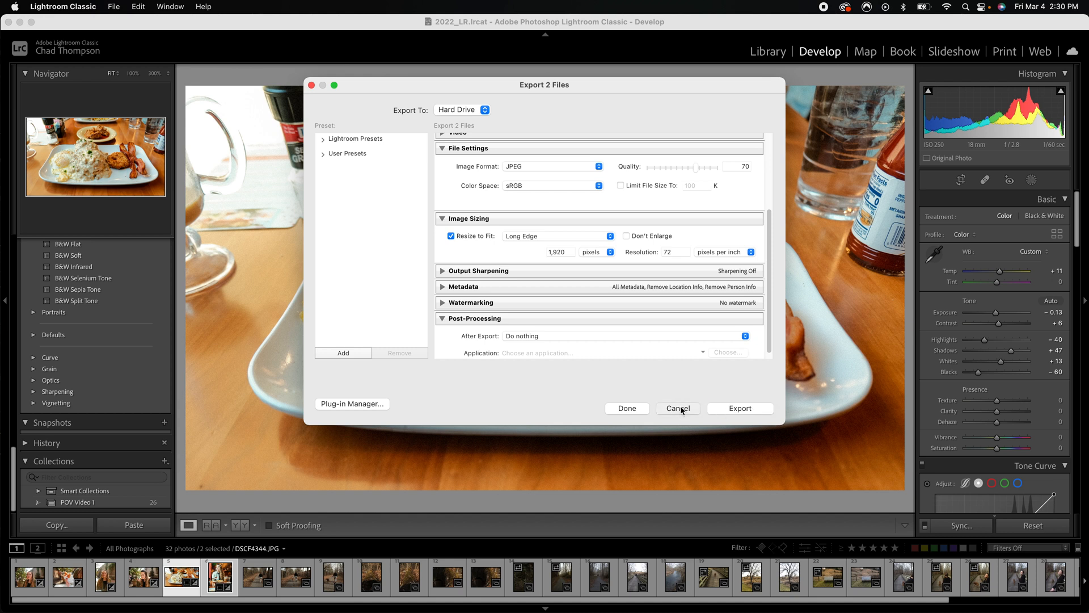
- Close the export dialog, enter the desktop temp folder, and Quick Look DSCF4345-3.jpg (9.2 MB)
left_click(677, 409)
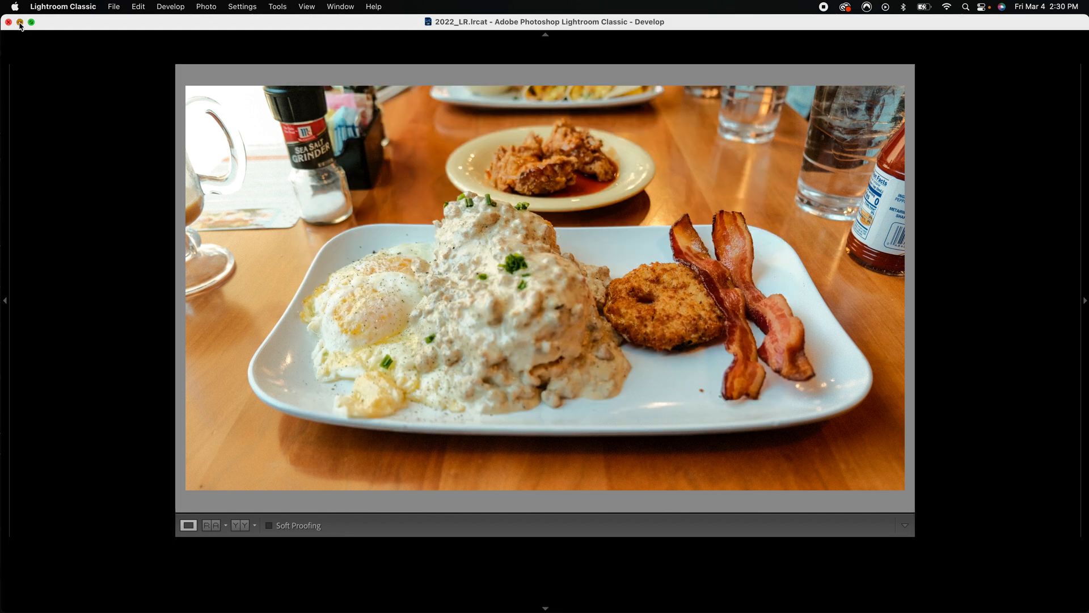
left_click(9, 21)
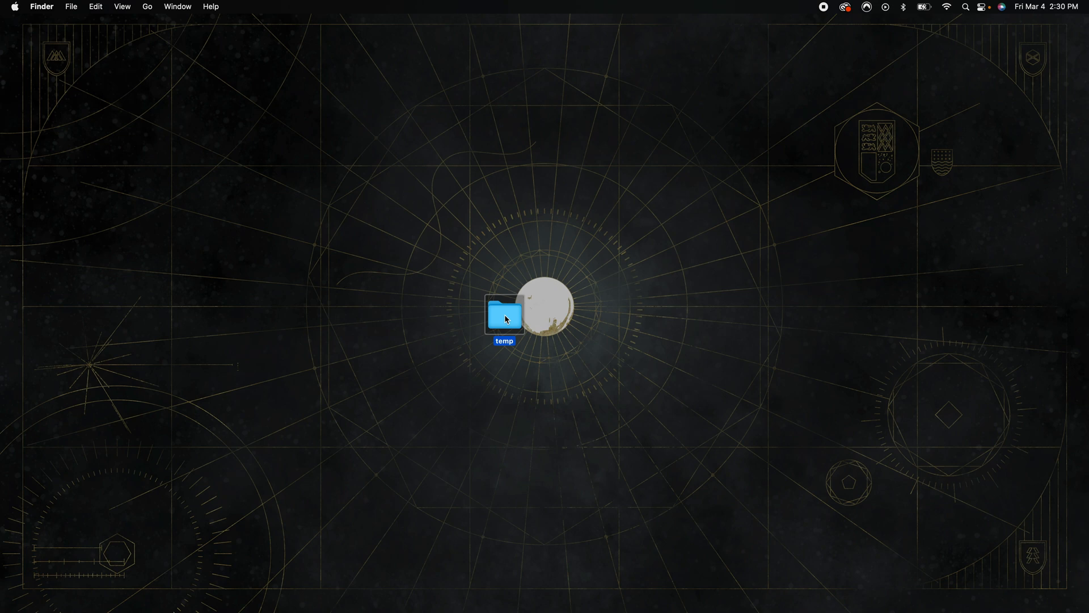
double_click(504, 316)
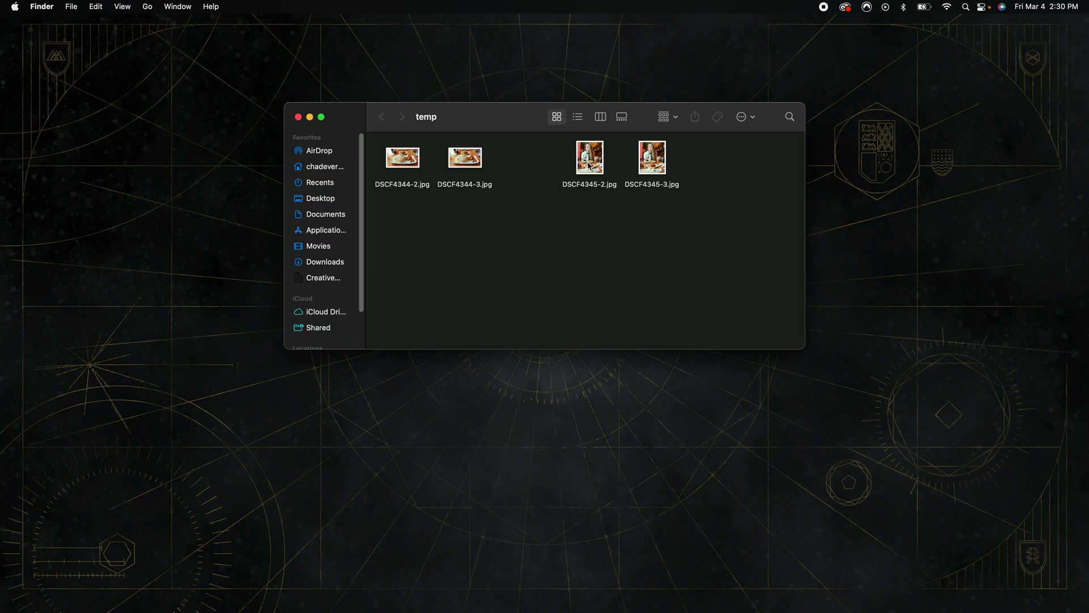
left_click(651, 158)
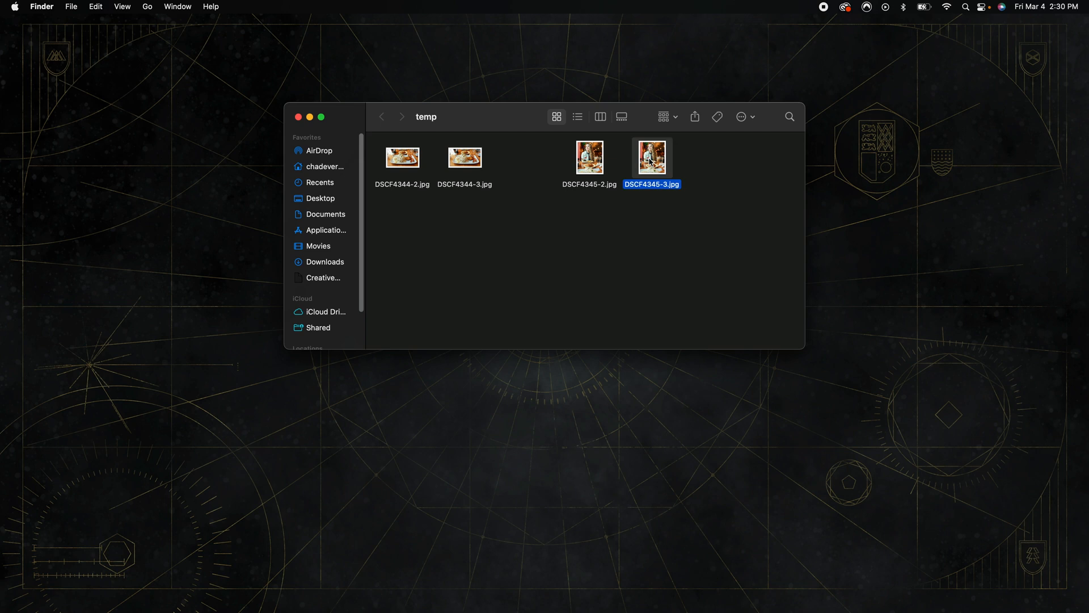
key("space")
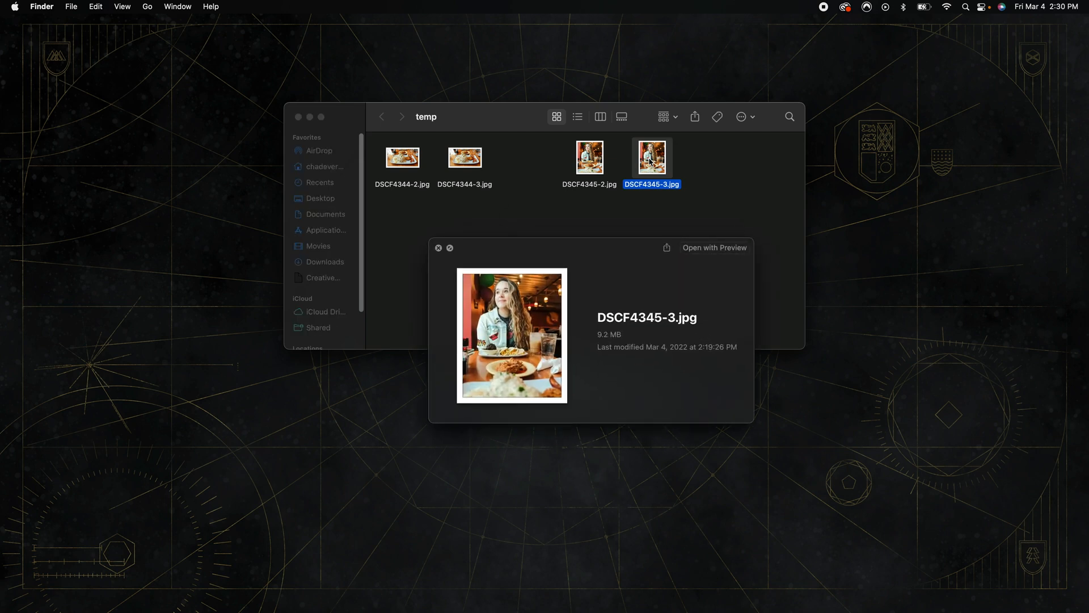
mouse_move(606, 346)
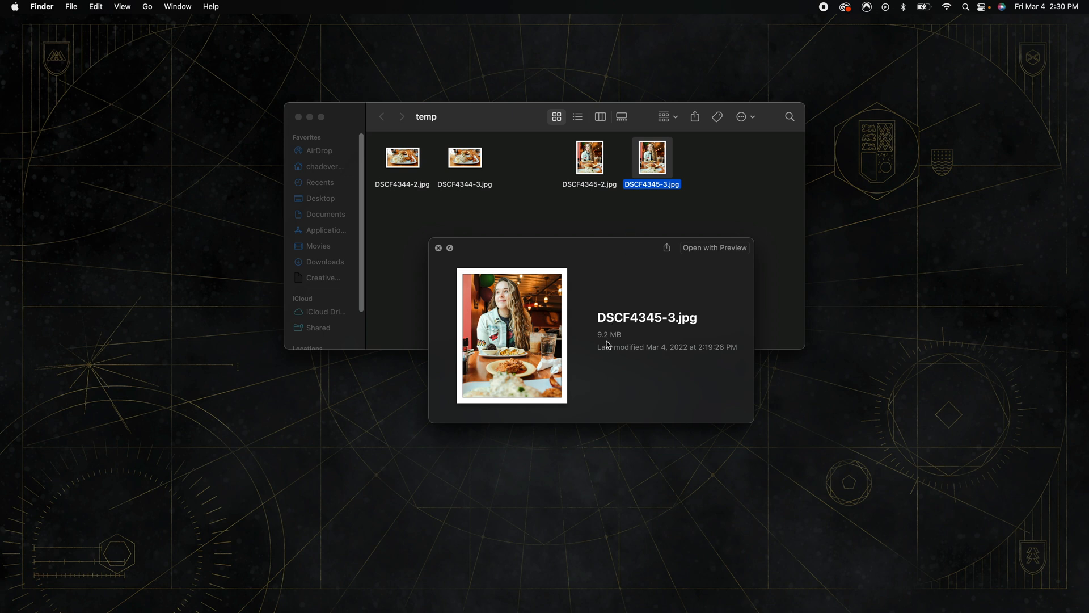
mouse_move(617, 340)
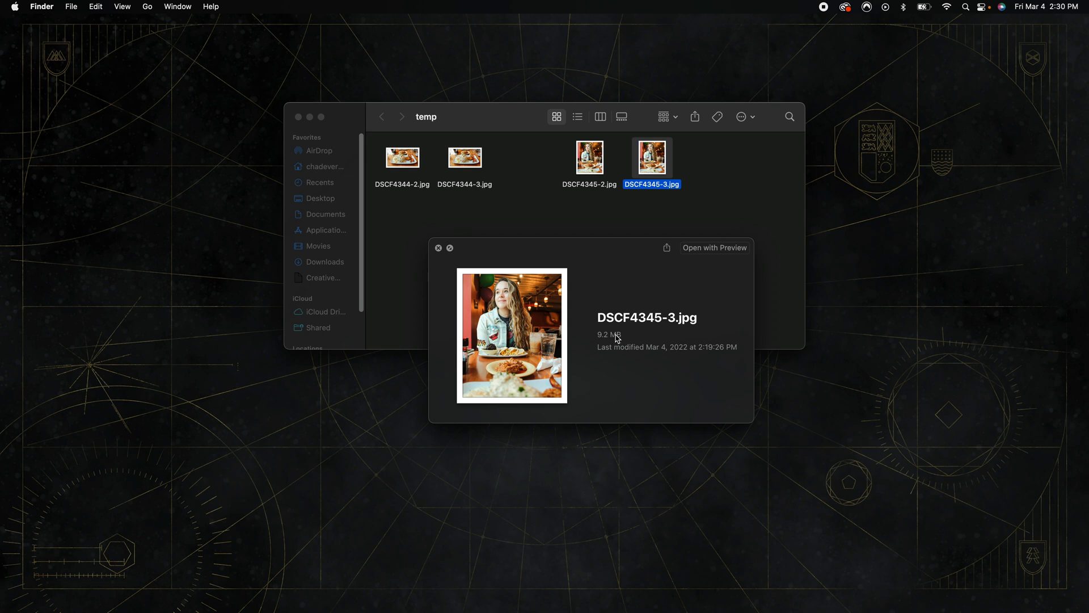
mouse_move(618, 350)
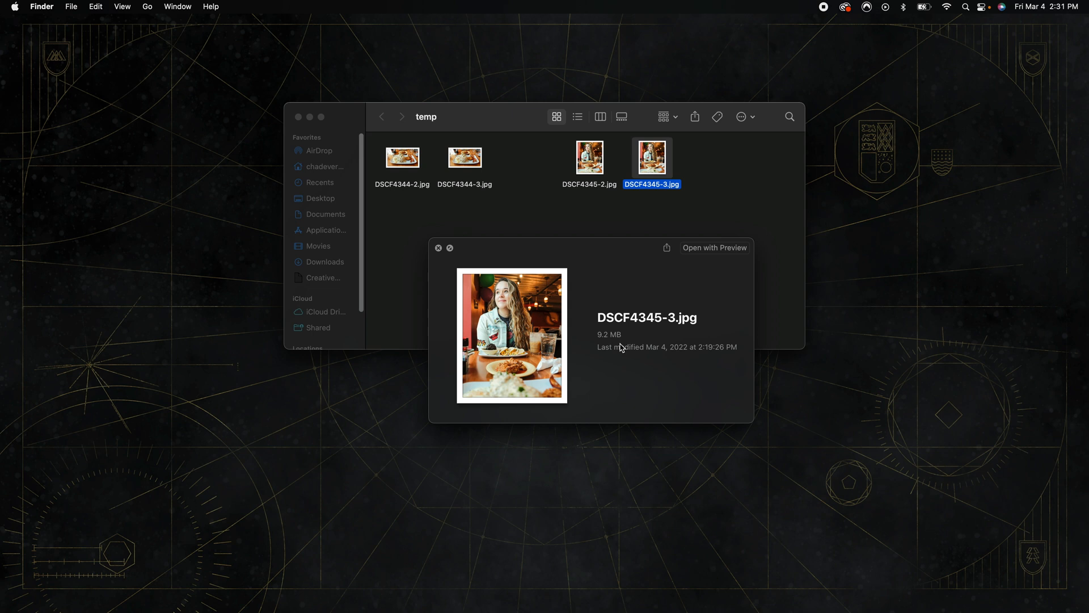
mouse_move(623, 334)
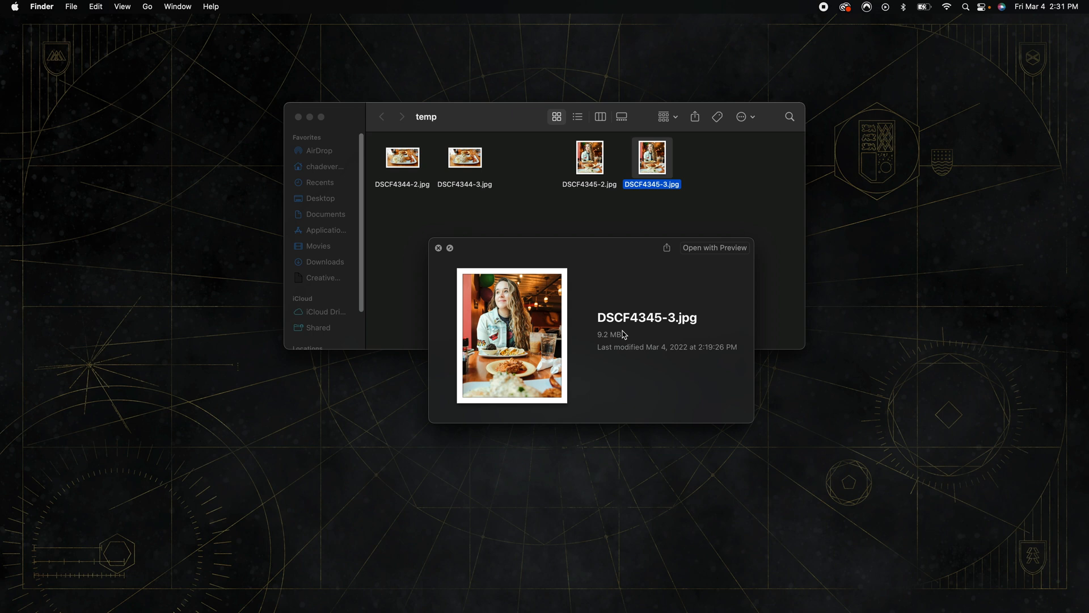
mouse_move(680, 332)
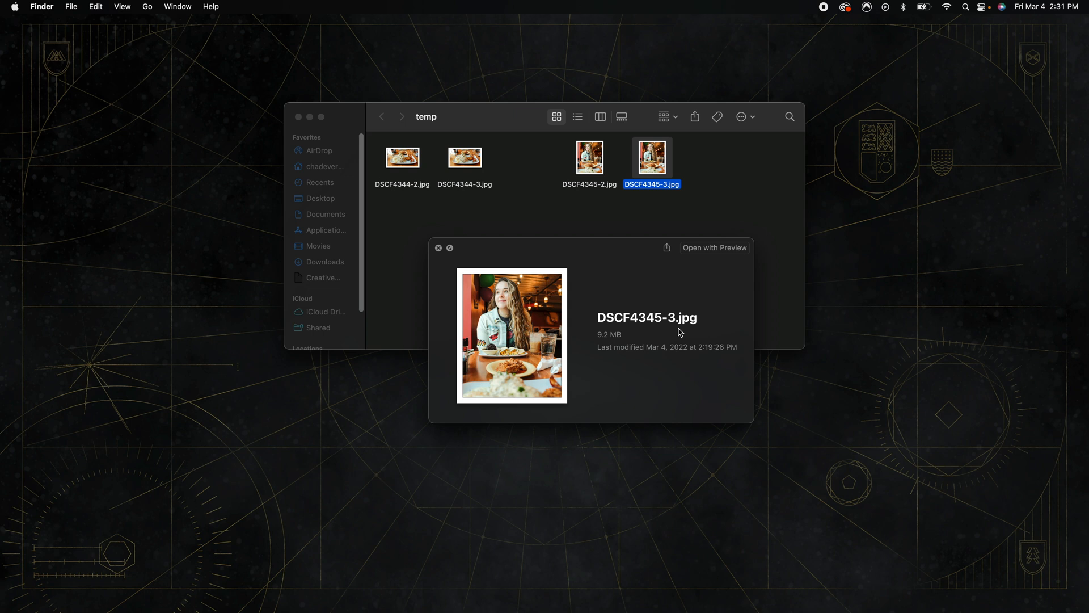
mouse_move(591, 202)
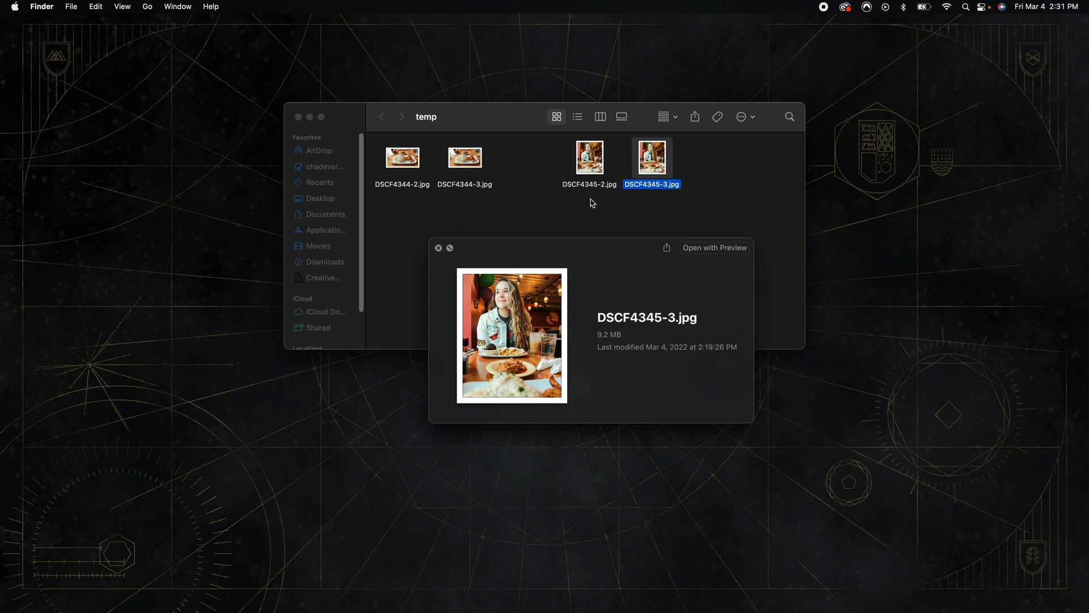
- Switch Quick Look to DSCF4345-2.jpg, showing its 846 KB size
left_click(589, 157)
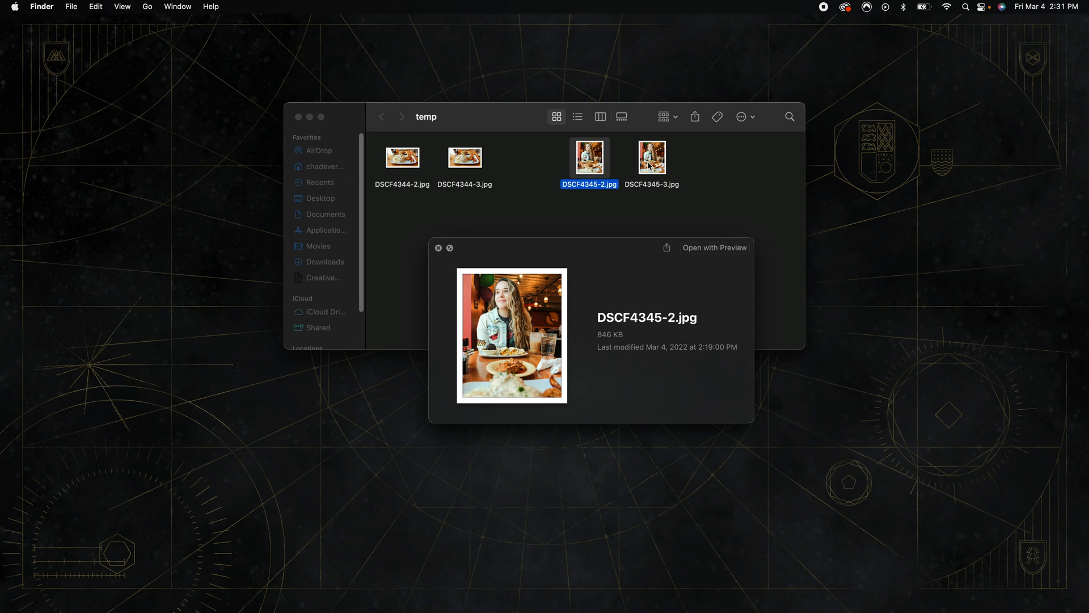
mouse_move(504, 301)
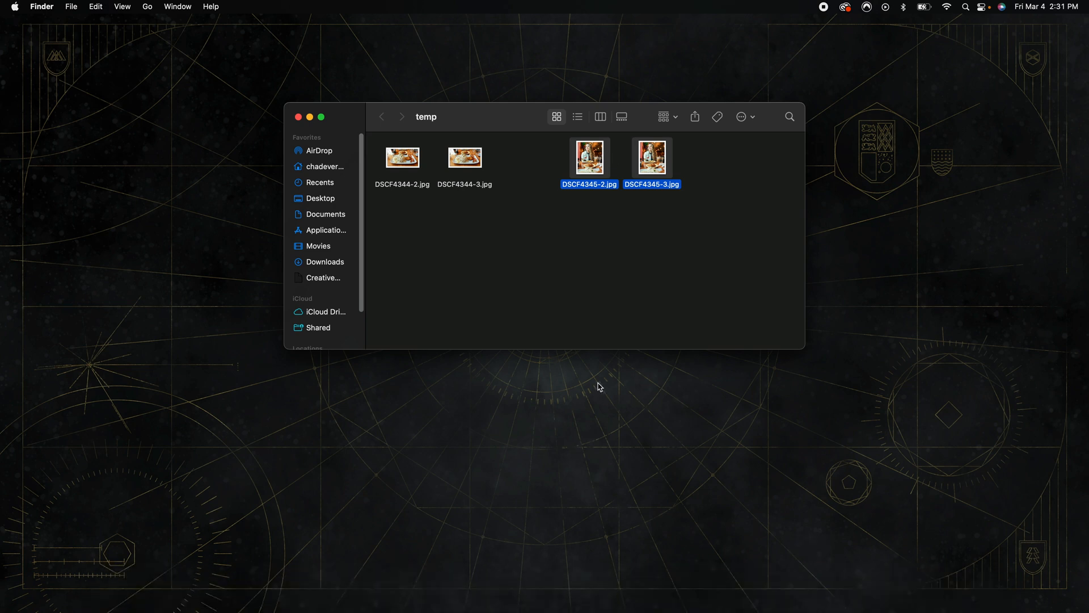
- Open both DSCF4345 JPEGs in Preview and alternate between the -2 and -3 images
double_click(589, 157)
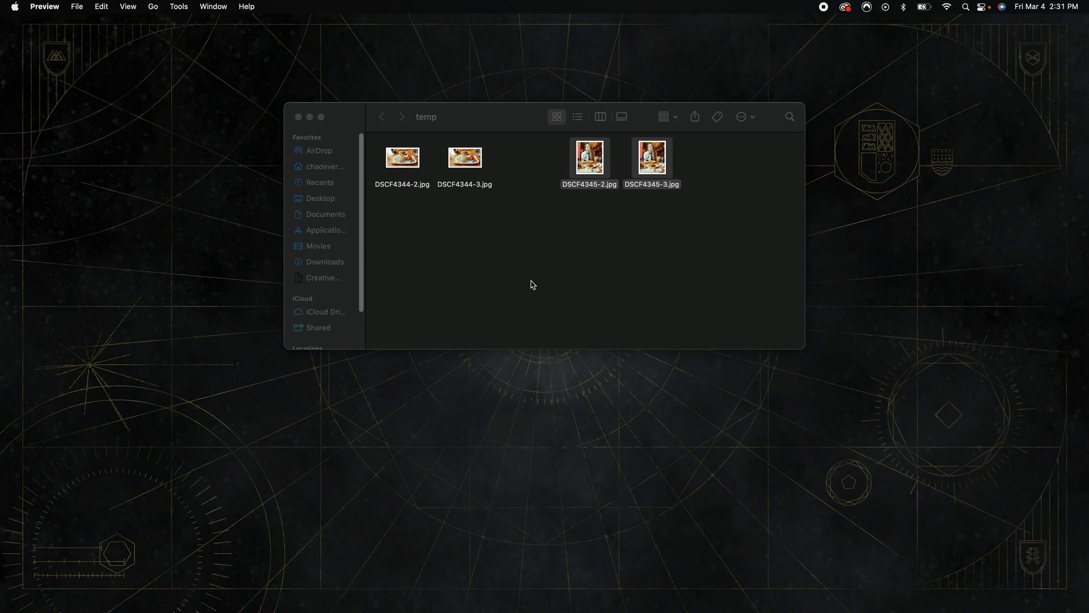
double_click(589, 158)
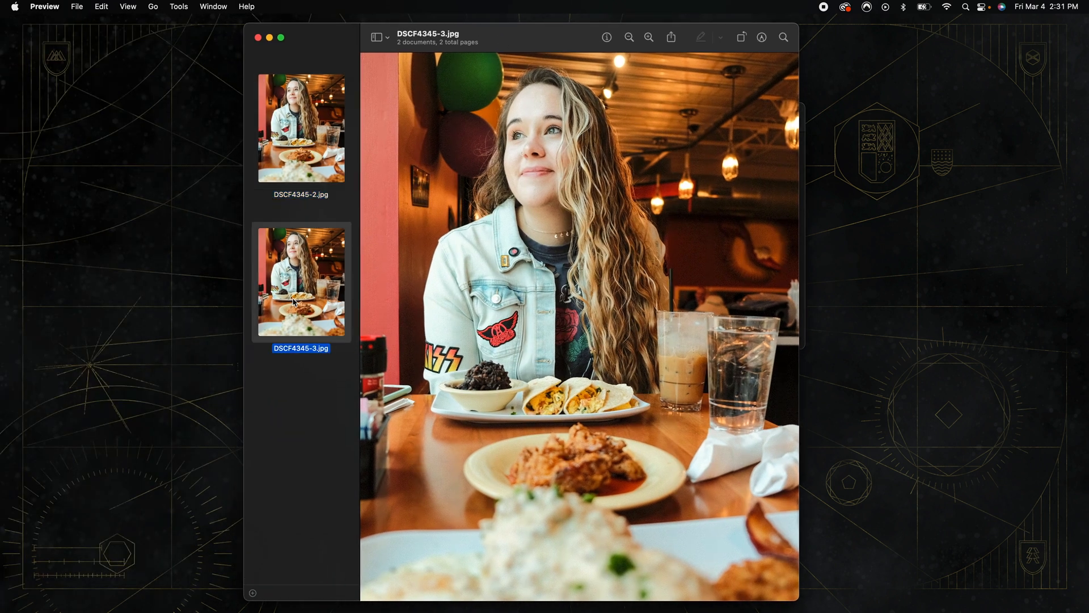
left_click(301, 128)
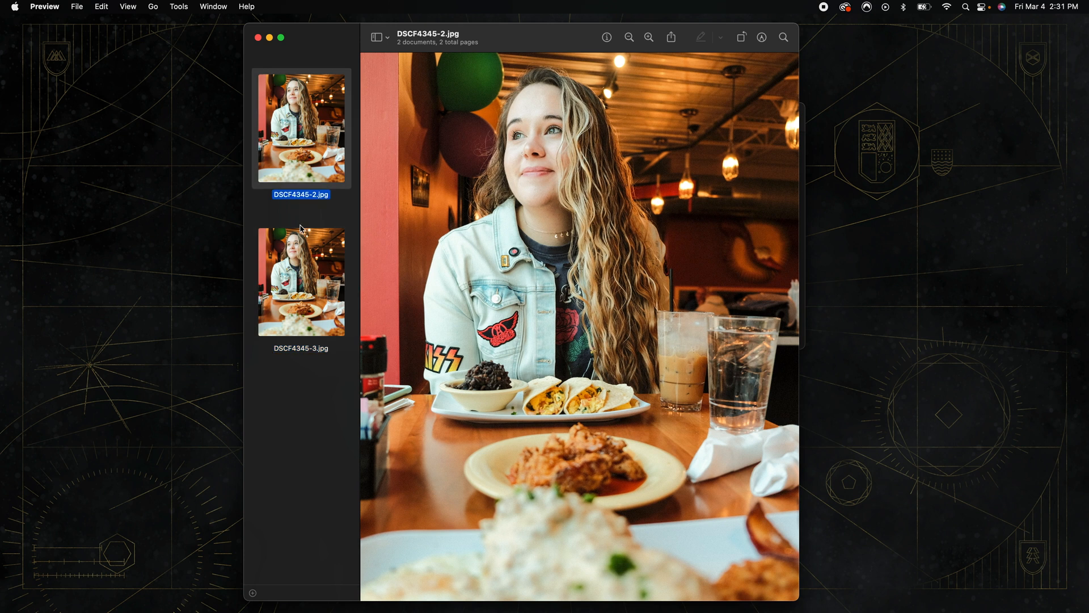
left_click(300, 281)
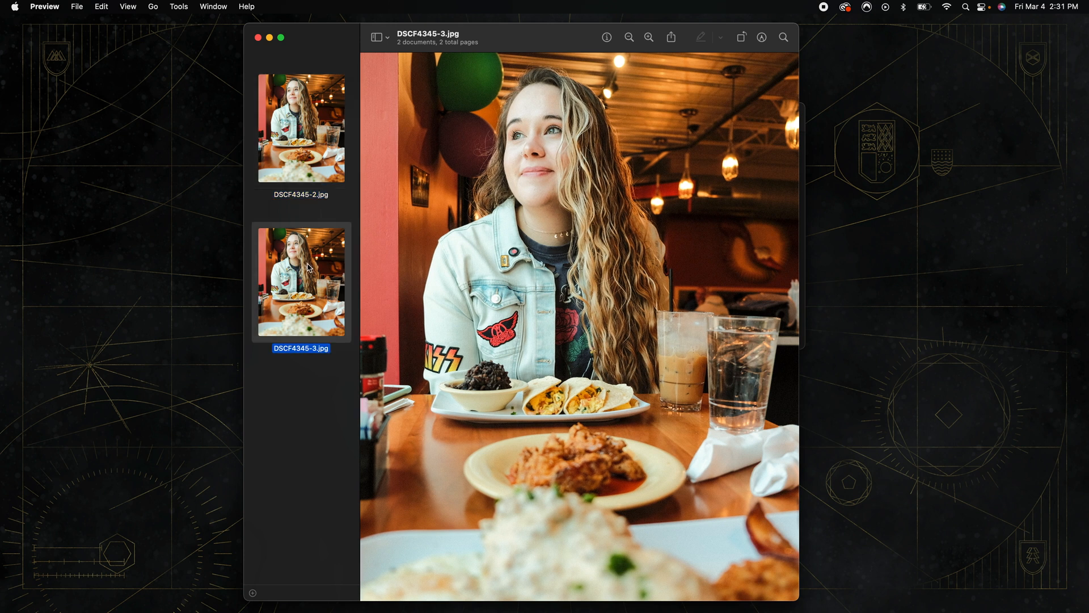
left_click(301, 127)
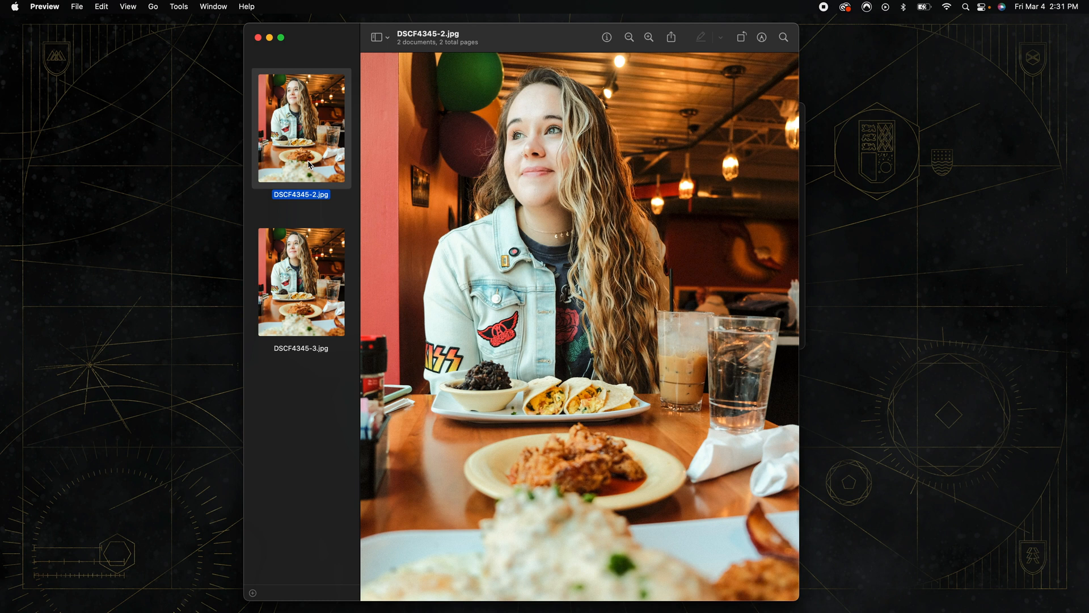
left_click(301, 281)
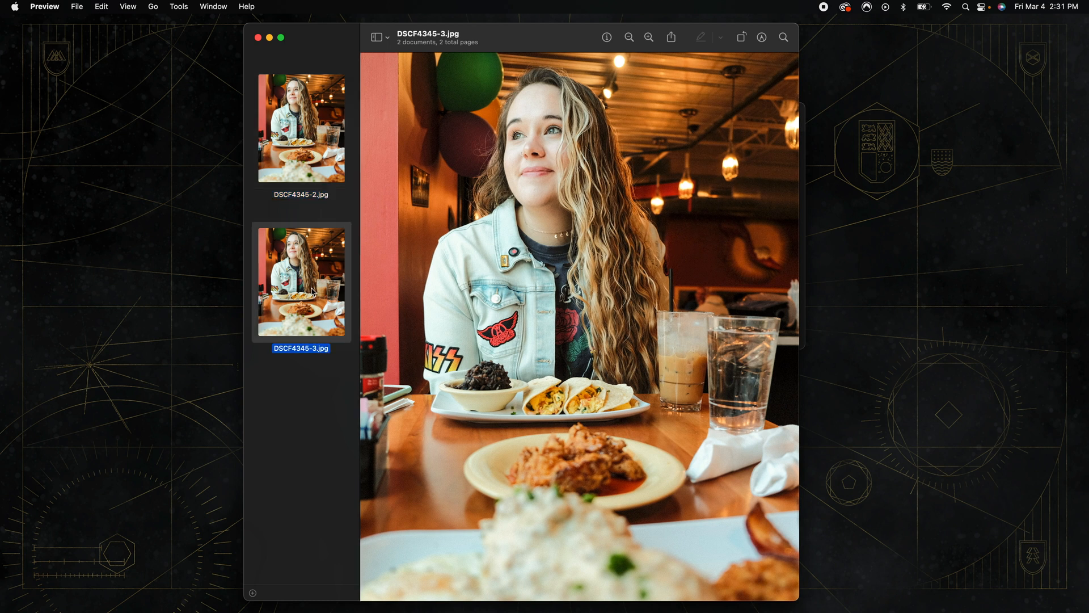
mouse_move(320, 296)
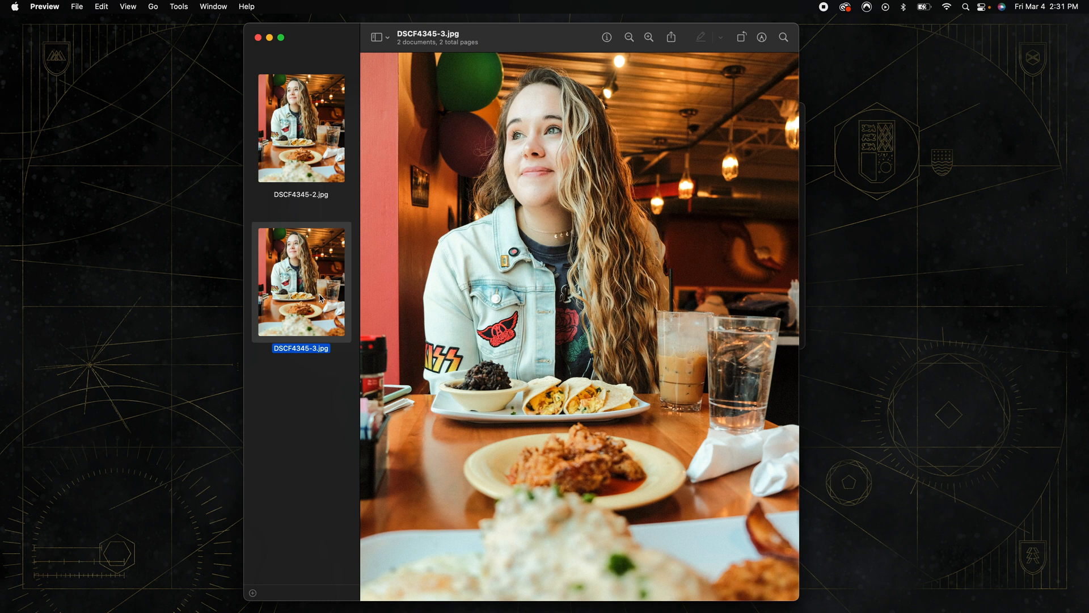
left_click(301, 127)
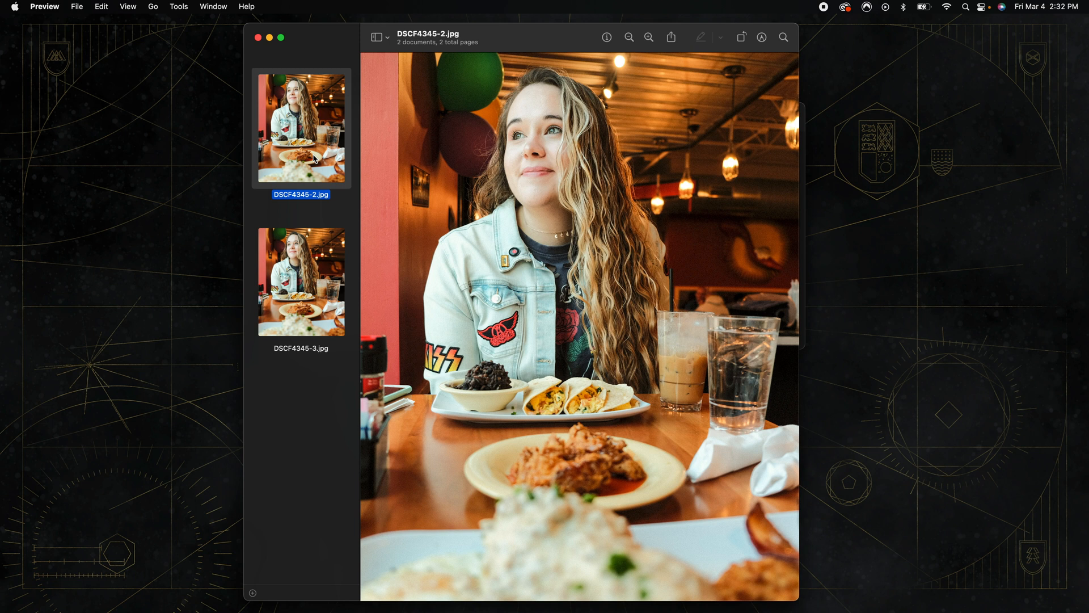
mouse_move(301, 267)
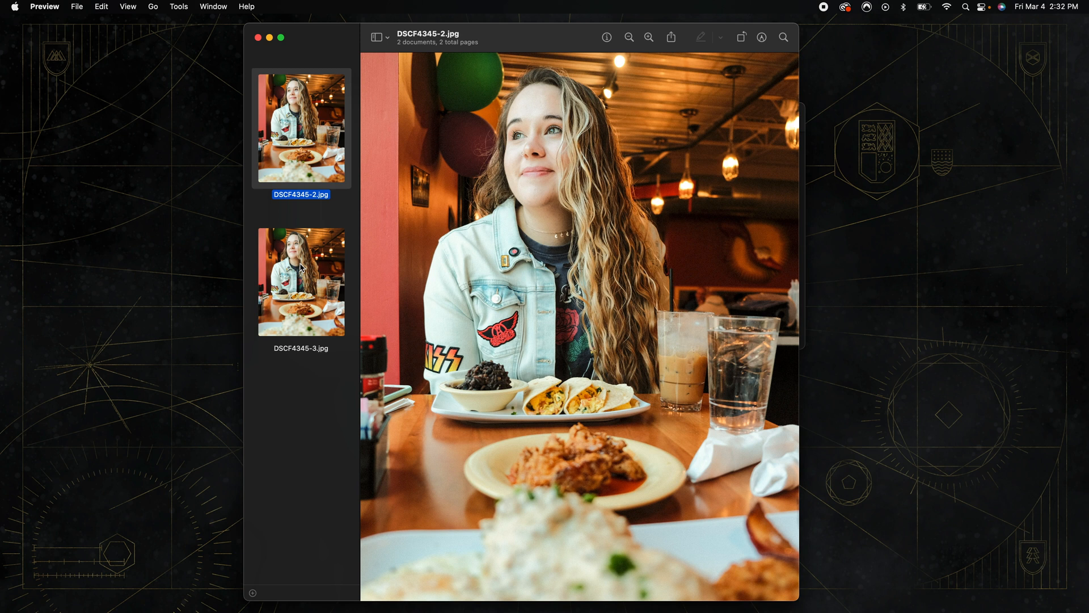